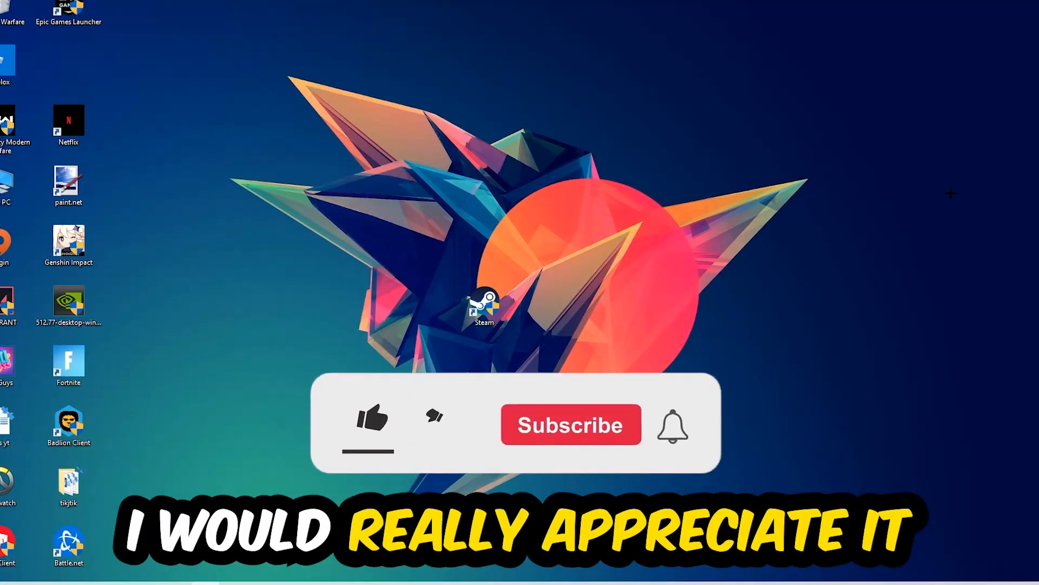
- Bring up the taskbar context menu that lists Task Manager
left_click(371, 422)
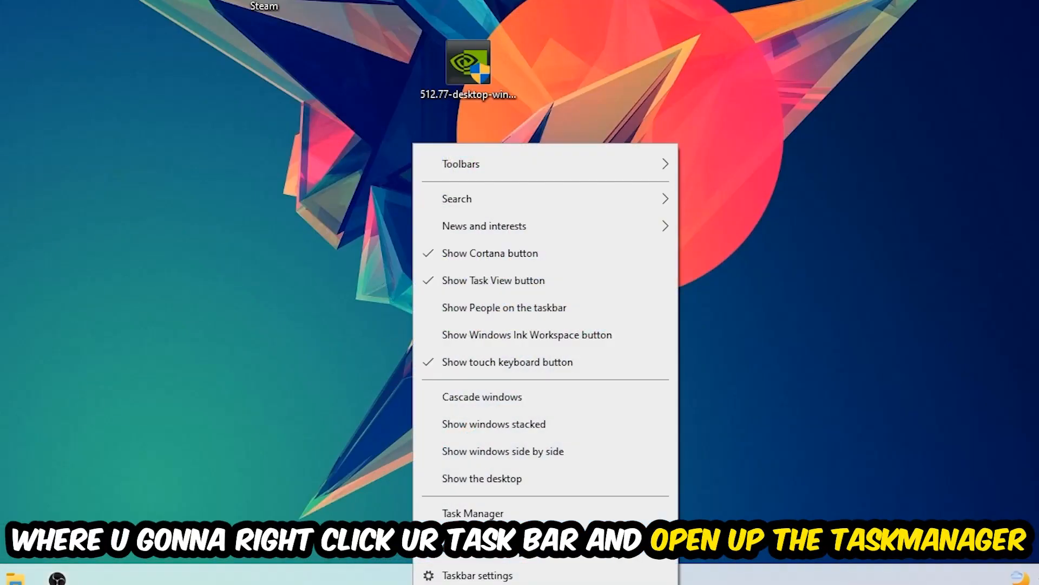
- Launch Task Manager and sort the Processes list by highest CPU usage
left_click(473, 512)
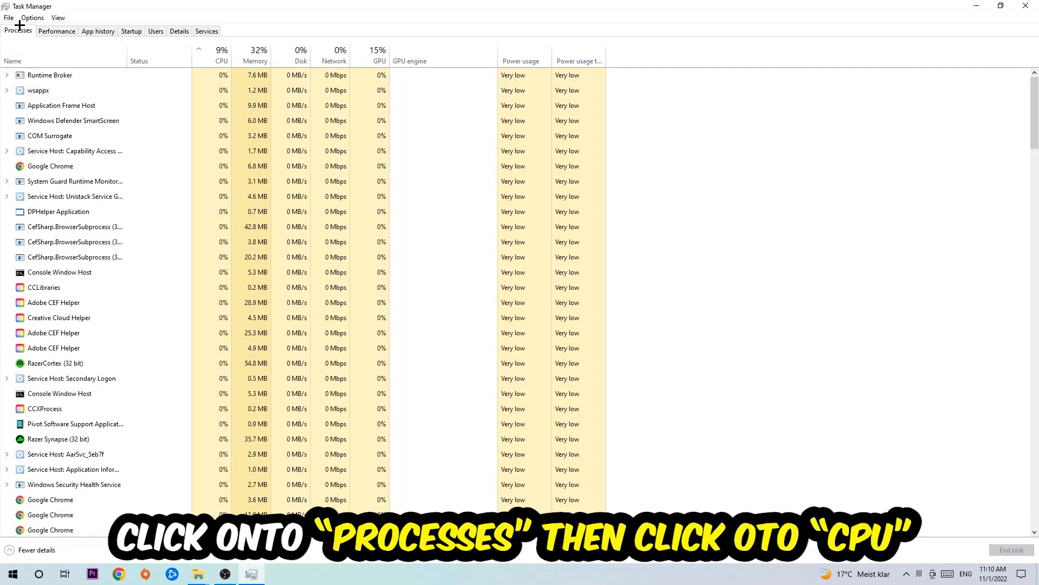
mouse_move(235, 52)
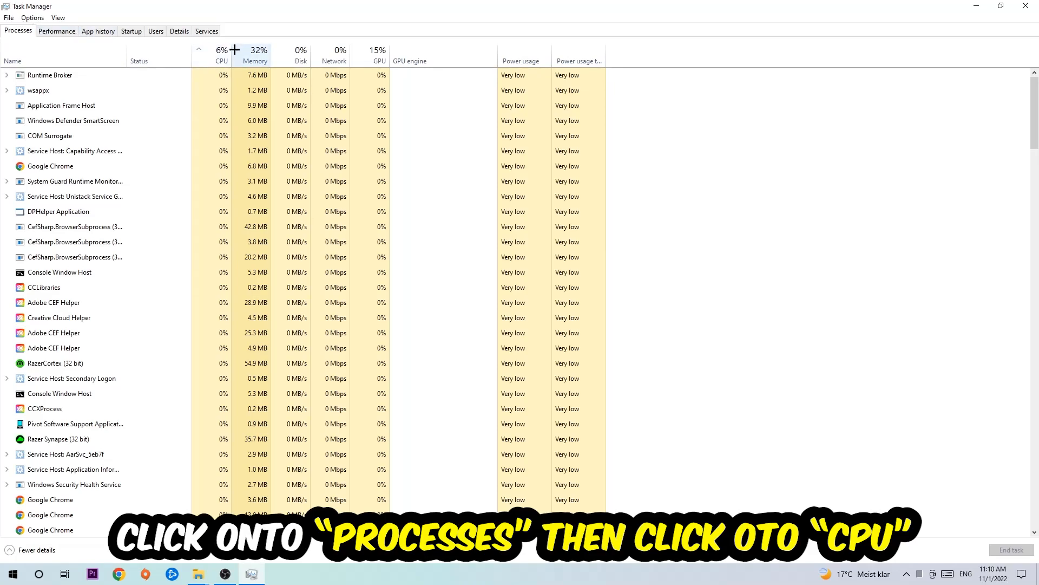
left_click(221, 54)
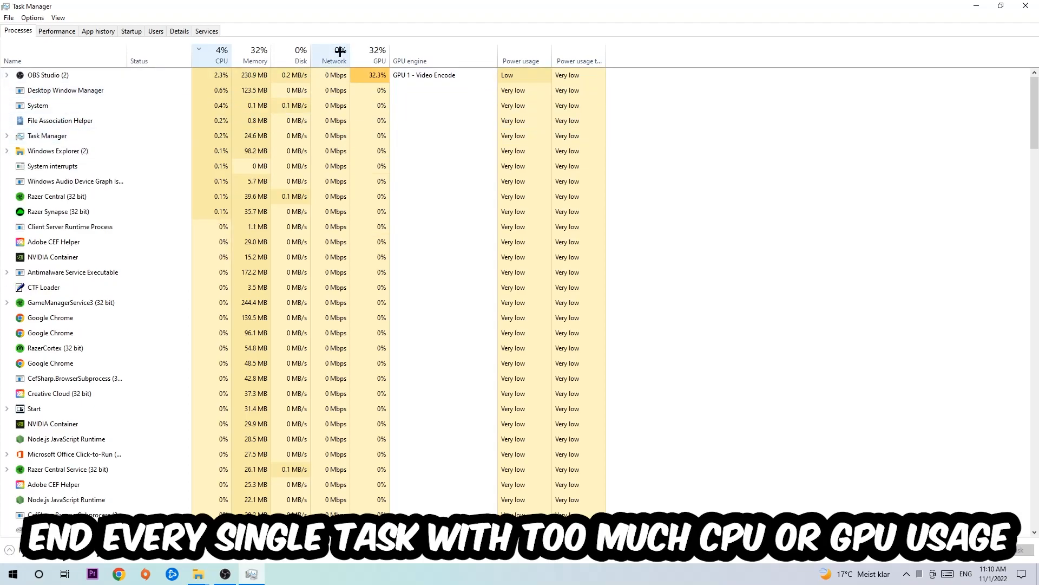
- Review the End task actions for OBS Studio, then close Task Manager
right_click(47, 75)
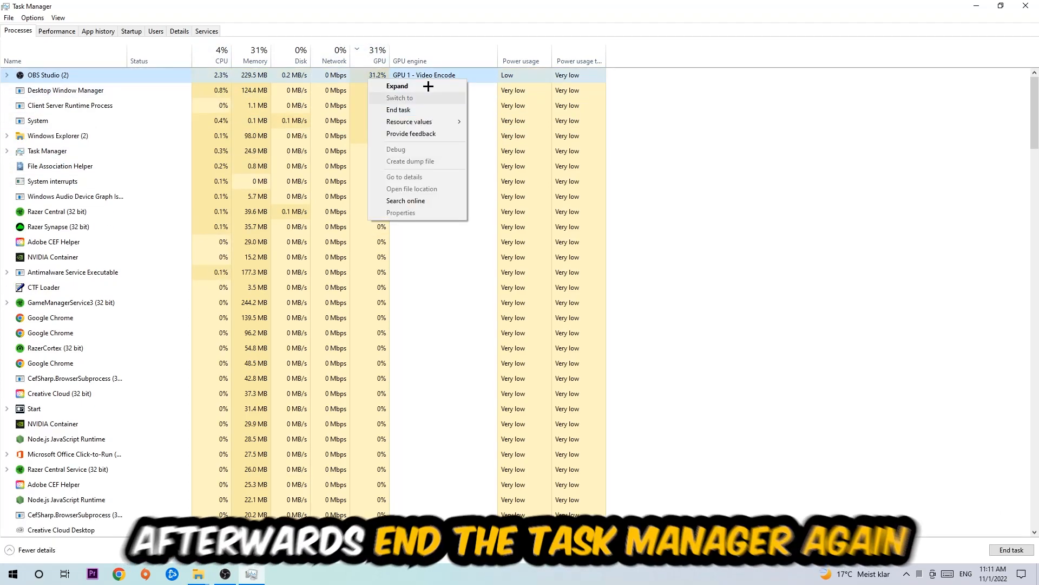
left_click(397, 109)
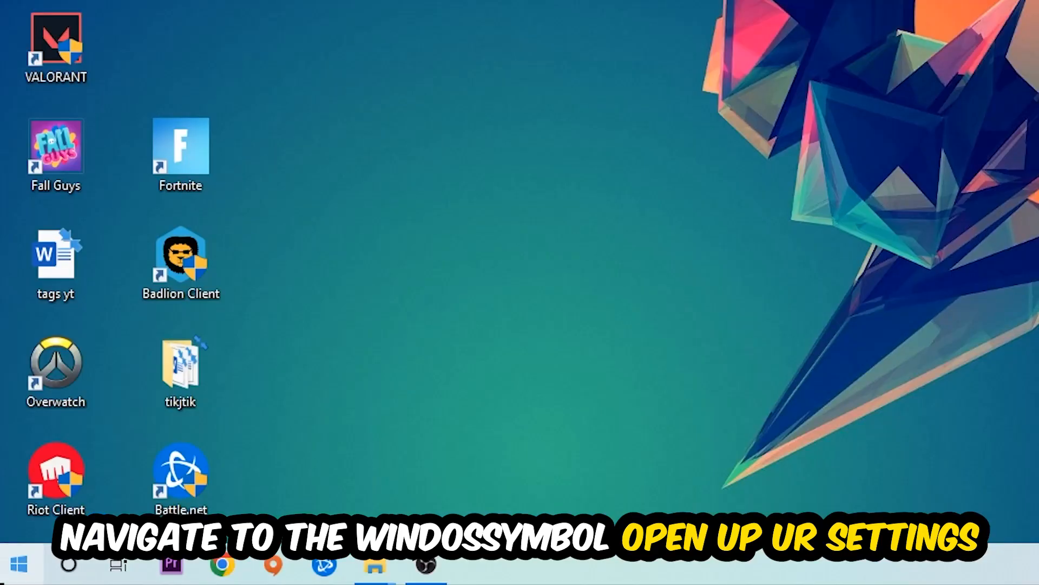
- Go to Settings > Gaming, landing on Xbox Game Bar switched off
left_click(13, 563)
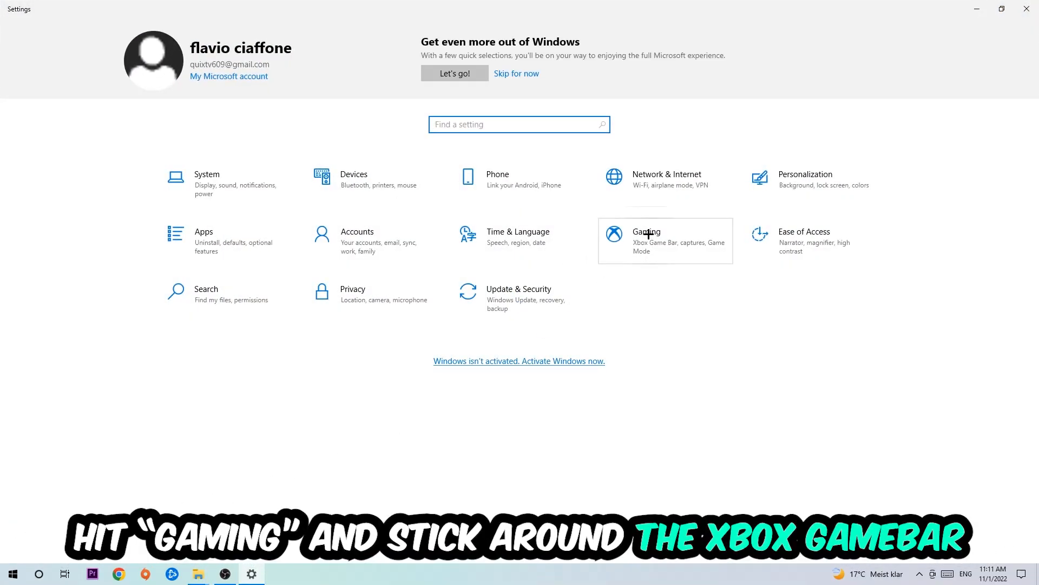
left_click(646, 240)
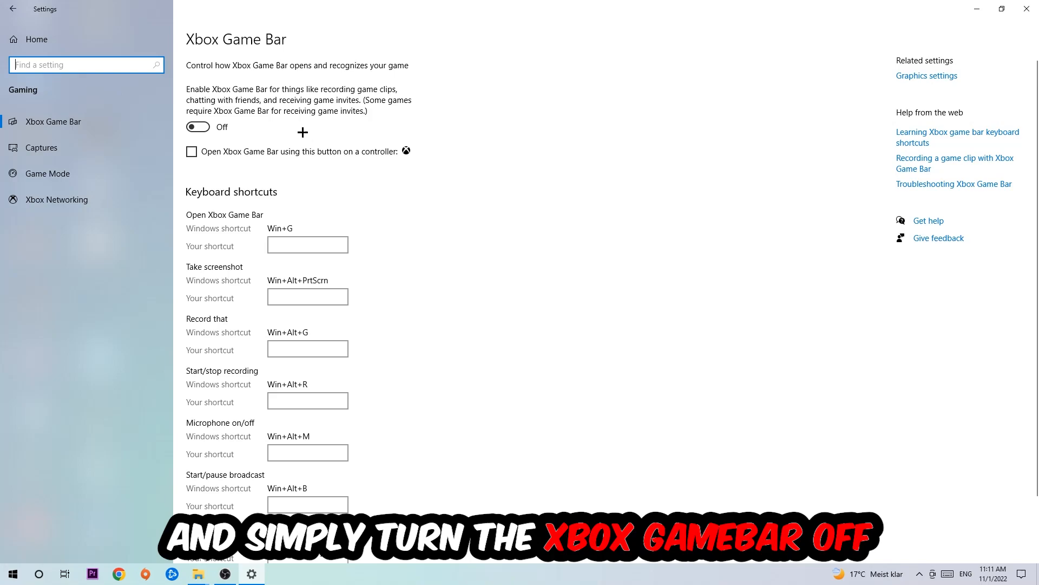
mouse_move(265, 132)
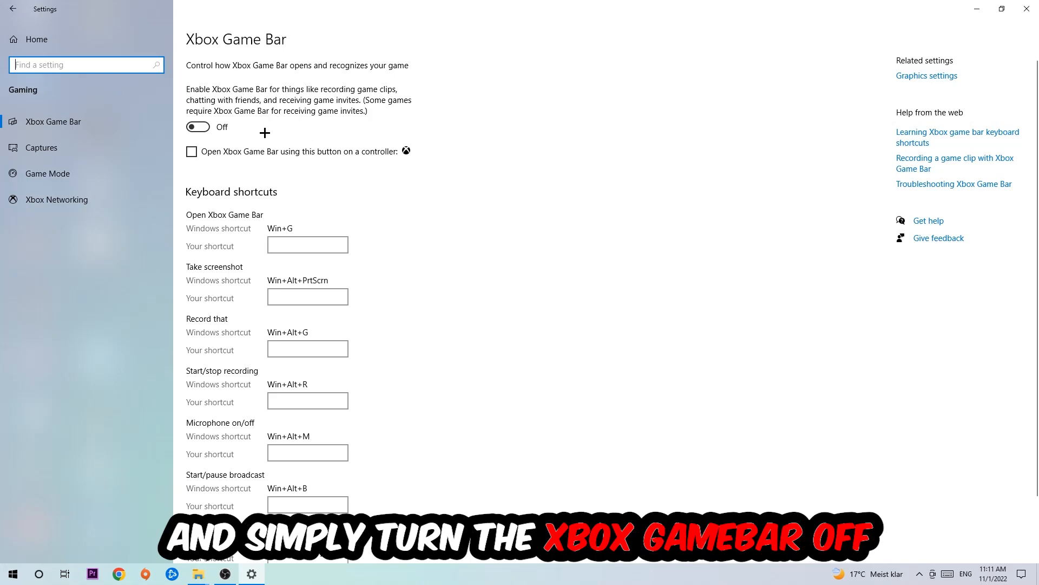
- Check Captures has background recording off, then view Game Mode set to on
left_click(41, 147)
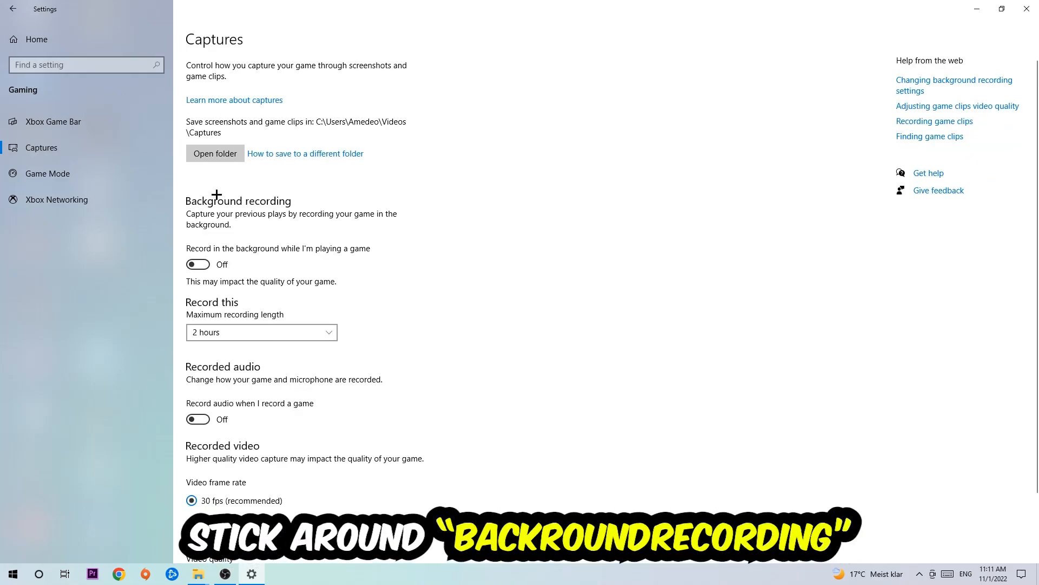
mouse_move(240, 254)
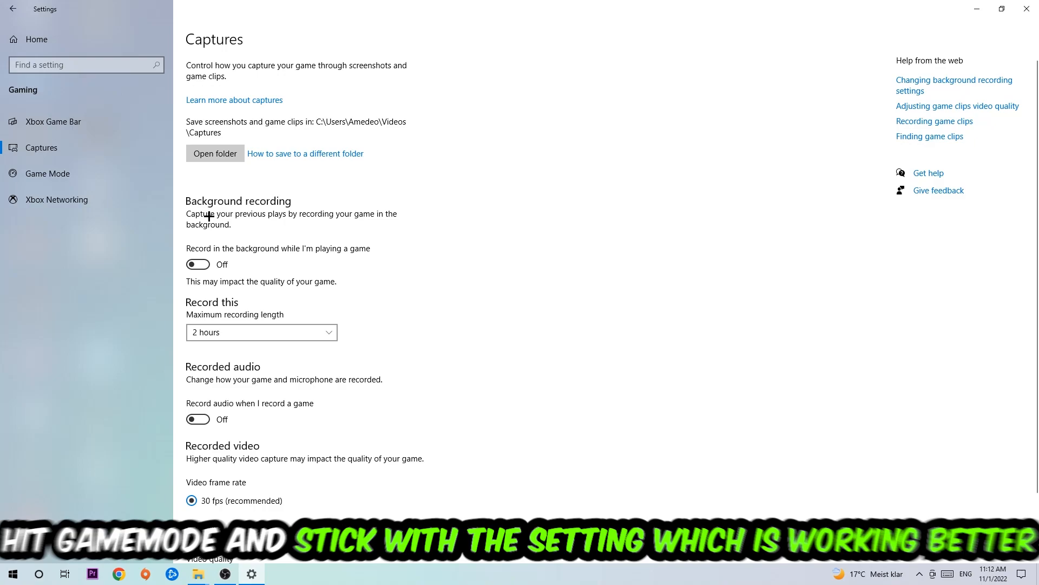
left_click(46, 173)
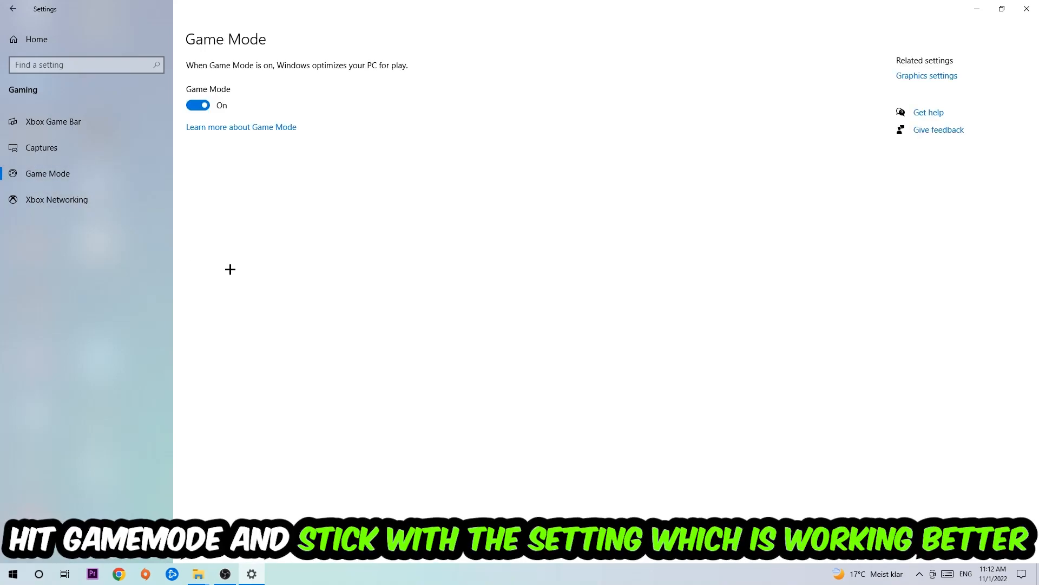
mouse_move(240, 253)
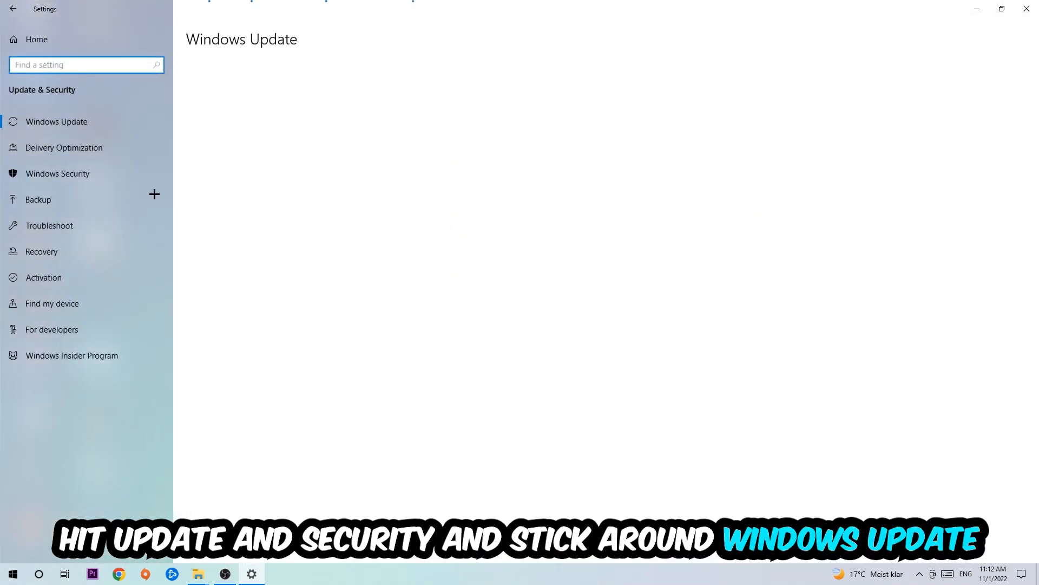
- Show the Windows Update page reporting the PC is up to date
left_click(56, 121)
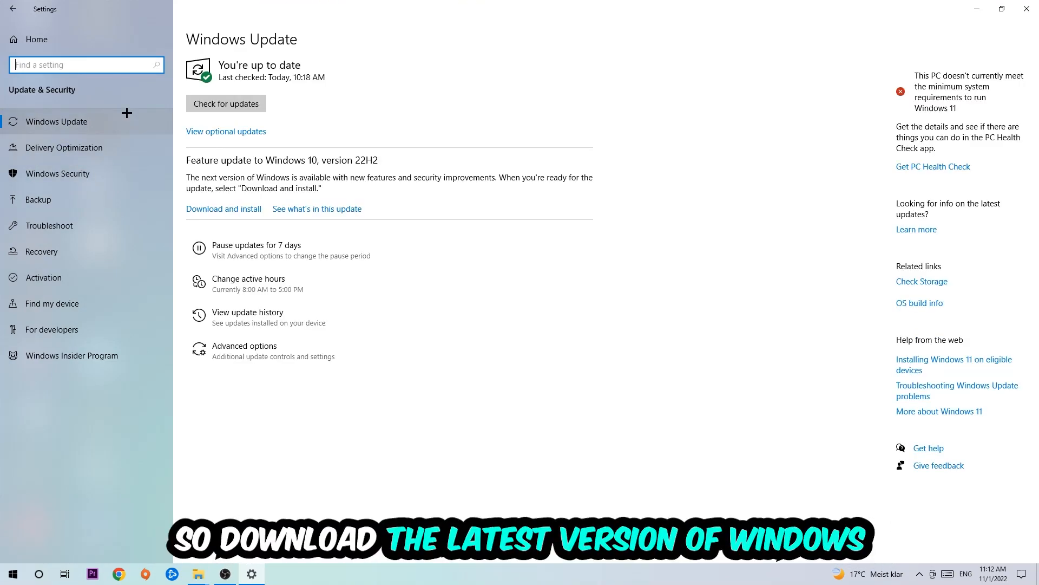
mouse_move(1027, 9)
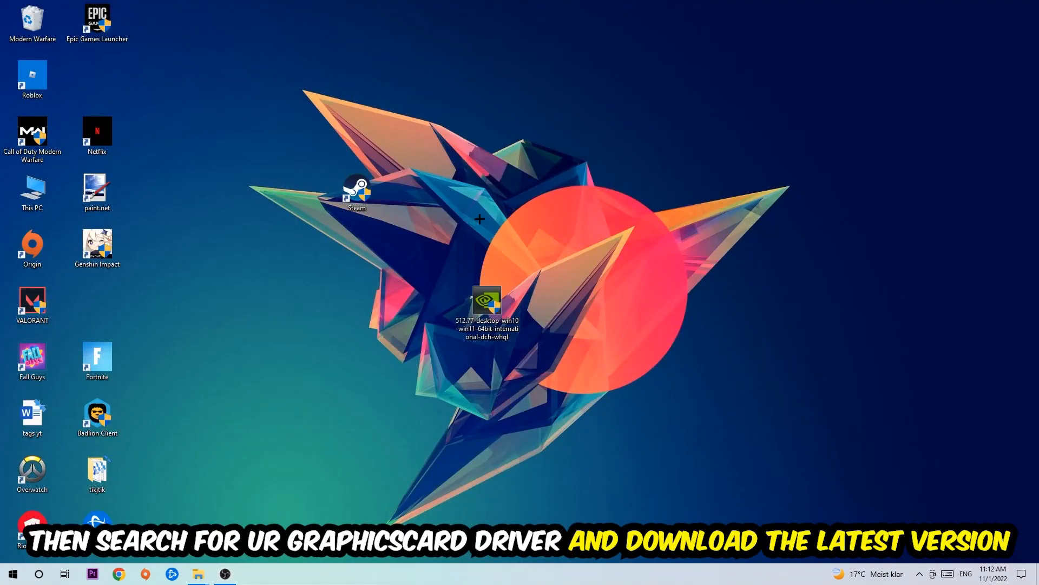
mouse_move(474, 205)
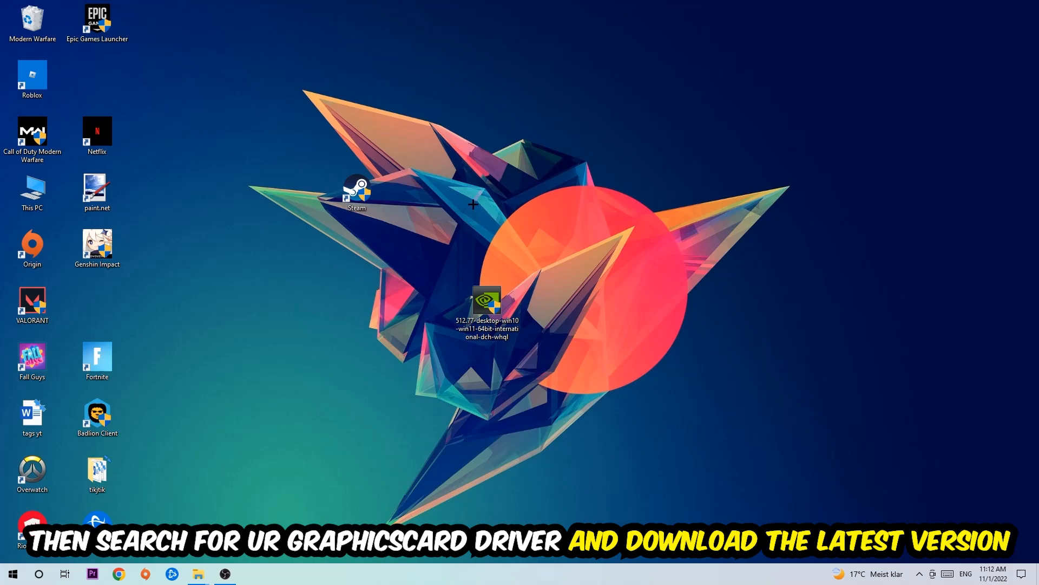
mouse_move(409, 194)
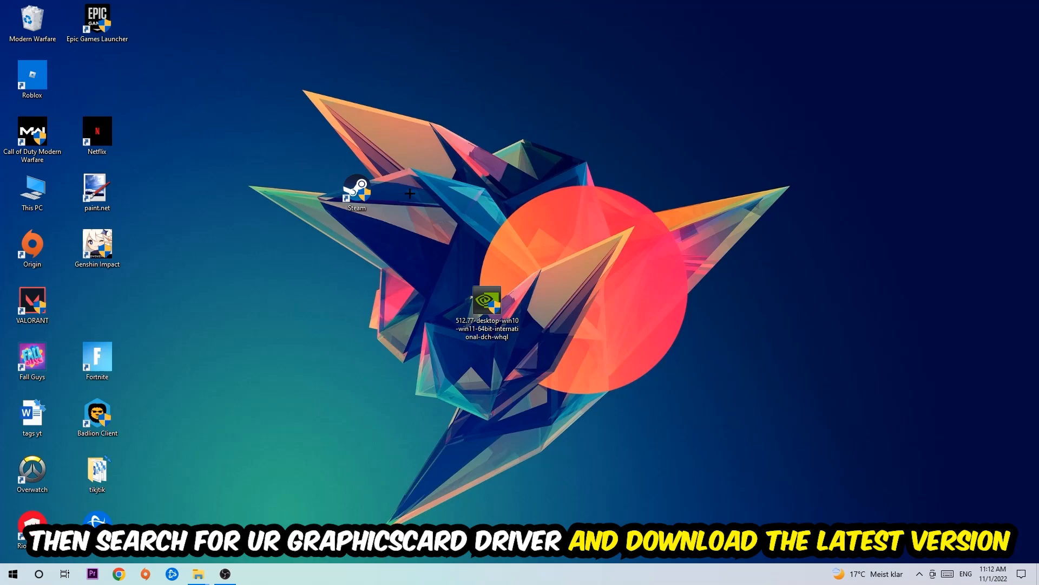